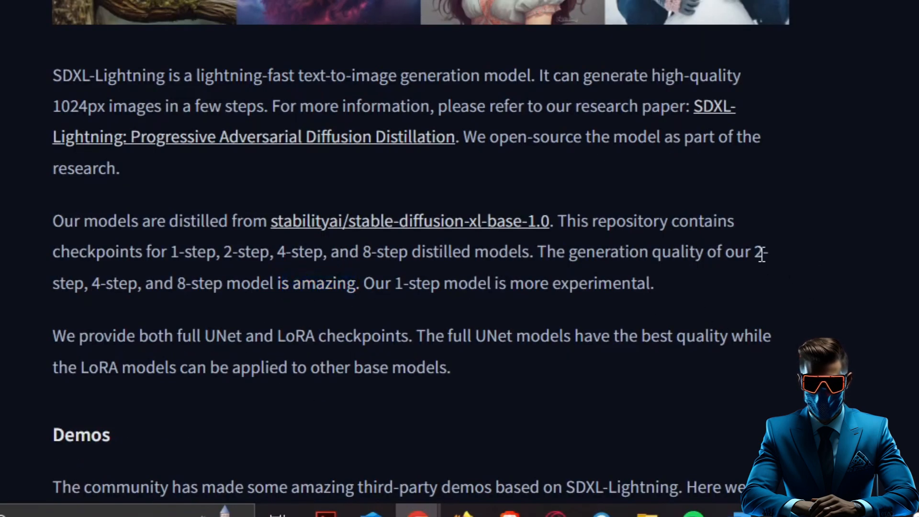
Highlight the 2-step, 4-step and LoRA mentions in the model description
drag(757, 253, 88, 283)
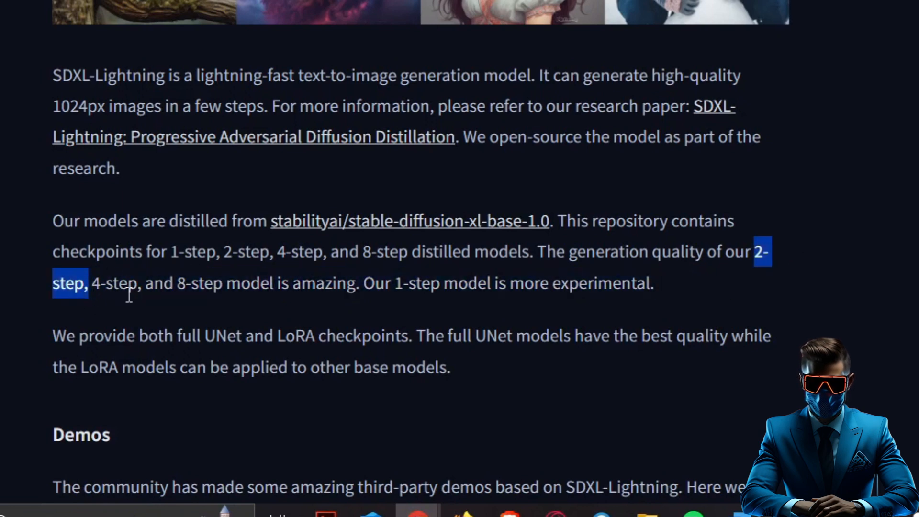
mouse_move(219, 251)
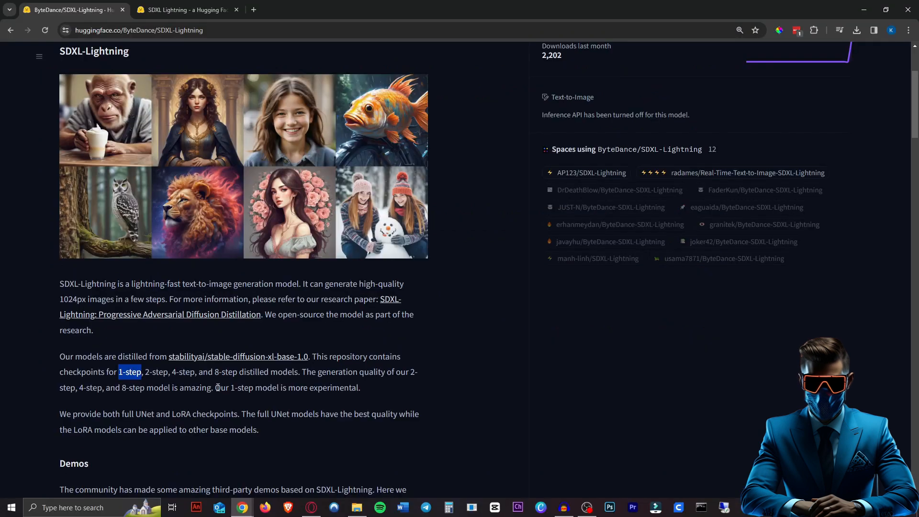
click(433, 423)
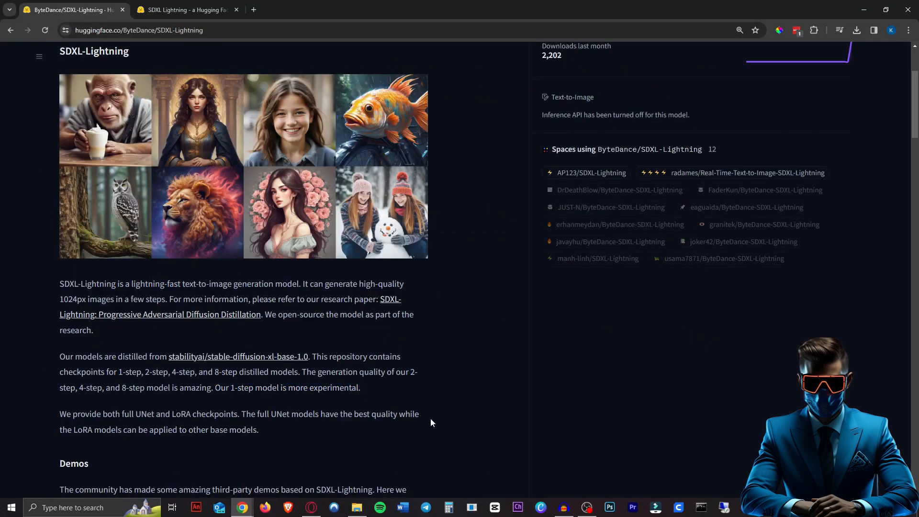
drag(411, 372, 229, 414)
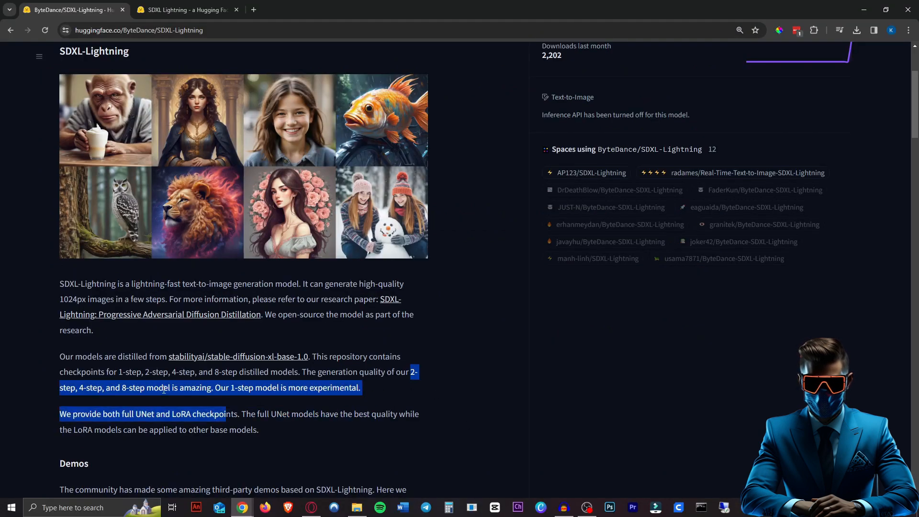
click(182, 400)
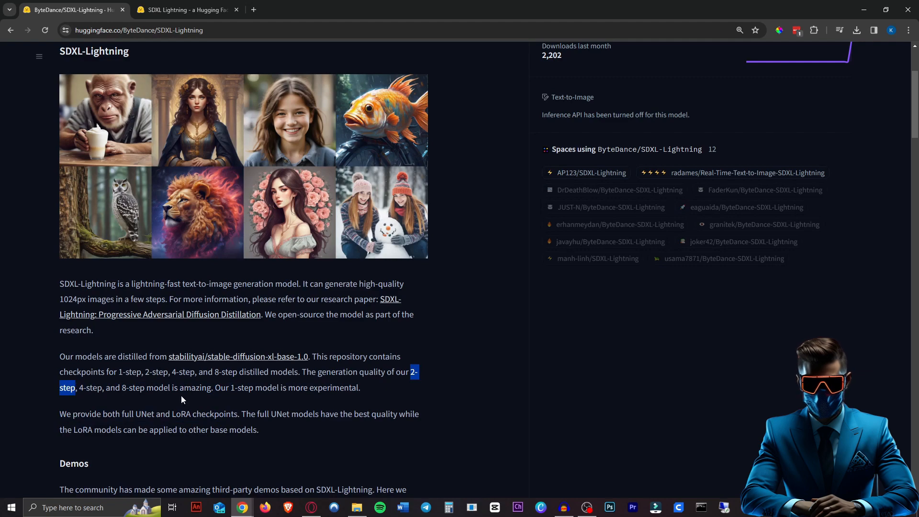
Return to the ByteDance/SDXL-Lightning model page in the browser
scroll(down, 3)
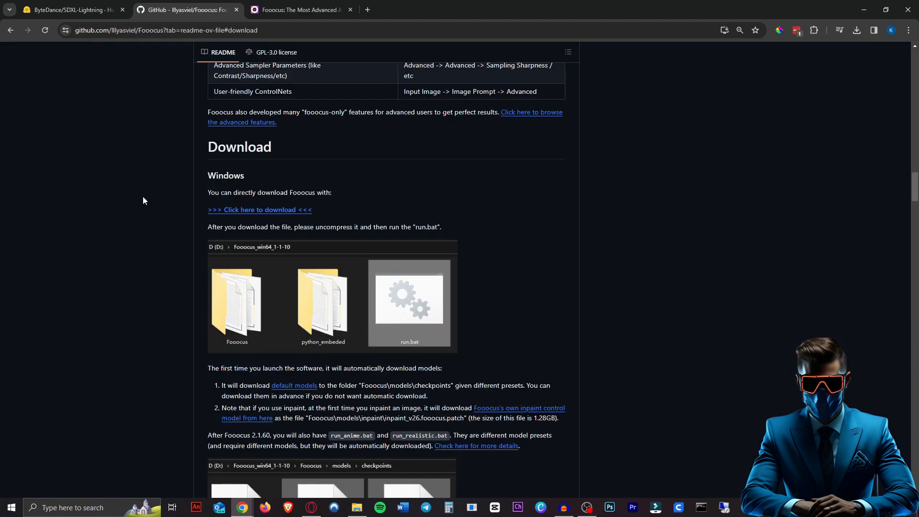
mouse_move(160, 200)
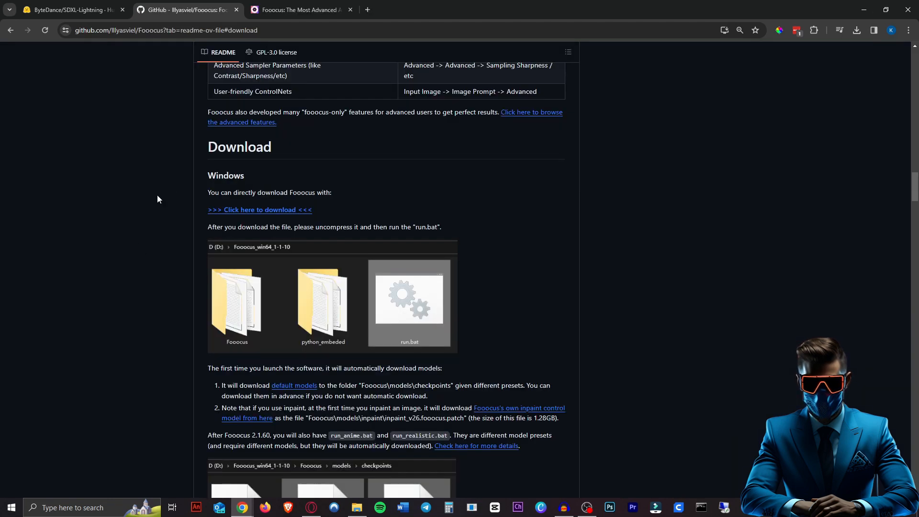
mouse_move(139, 48)
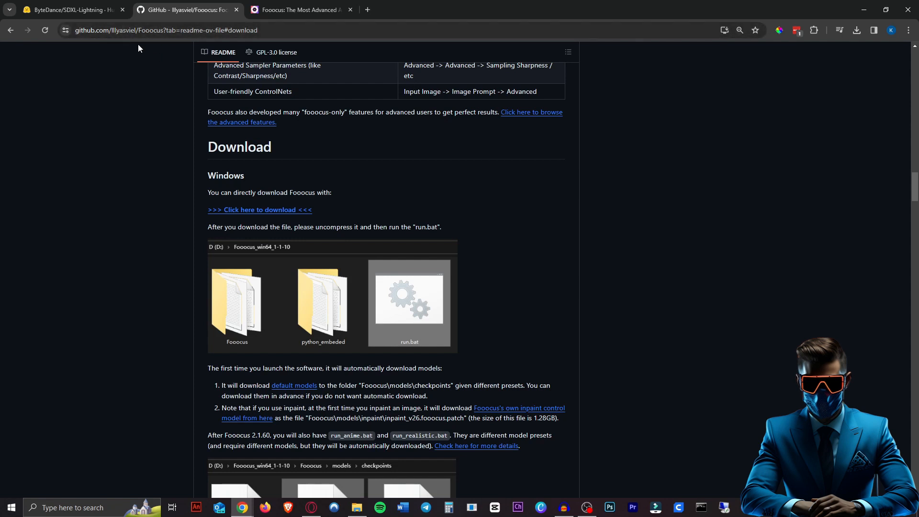
mouse_move(196, 148)
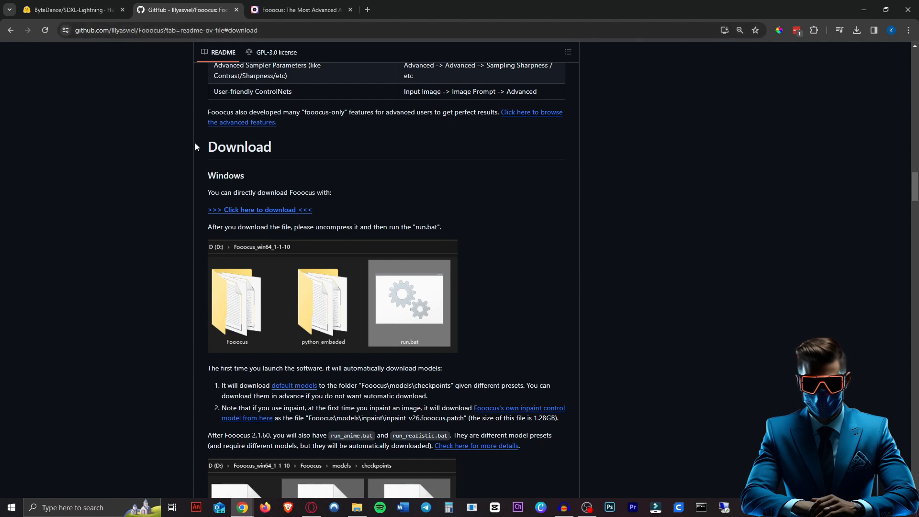
mouse_move(257, 162)
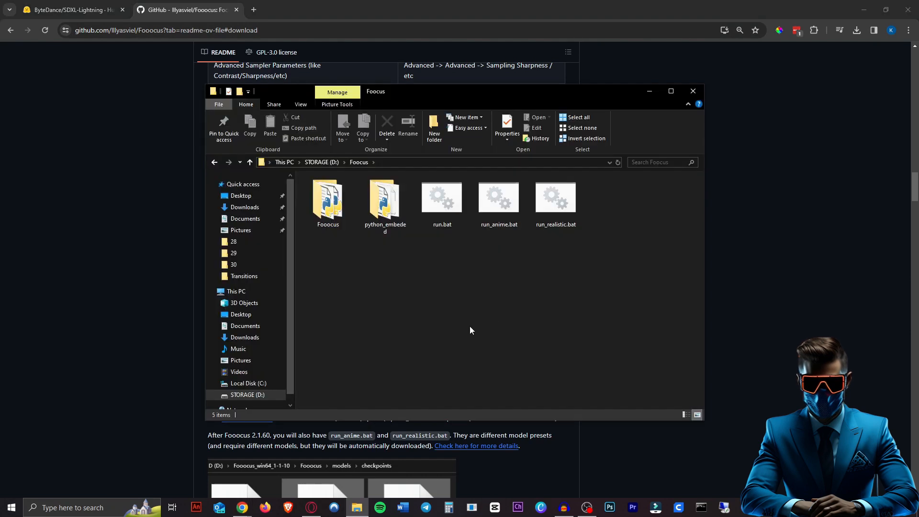
click(499, 200)
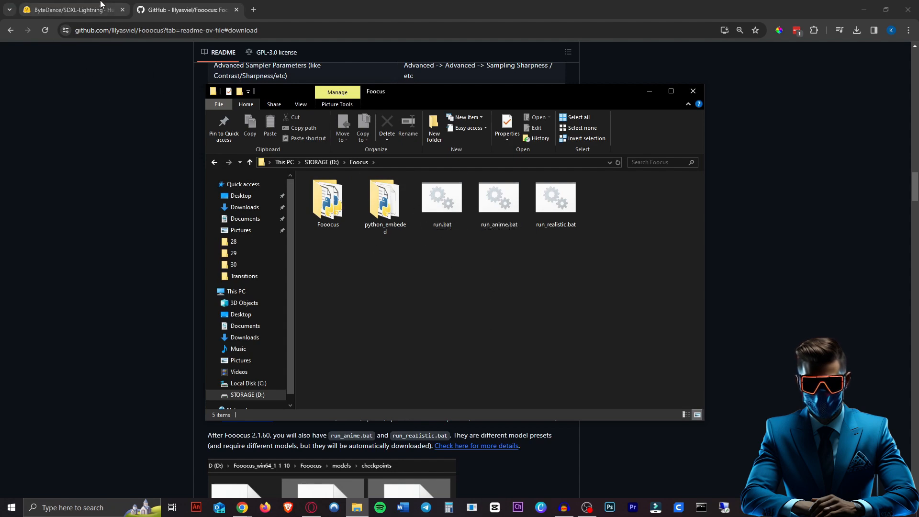
click(67, 10)
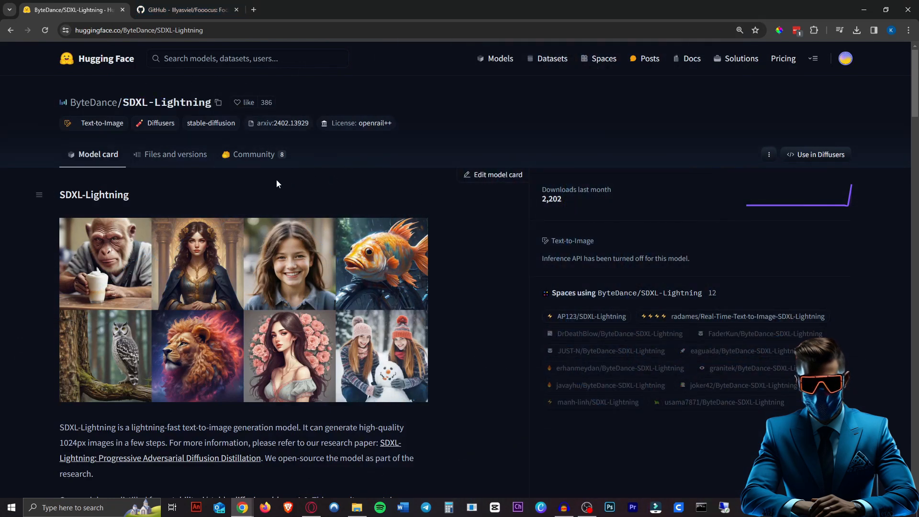
Show the SDXL-Lightning files list, including the 2-step and 4-step LoRA safetensors
click(176, 154)
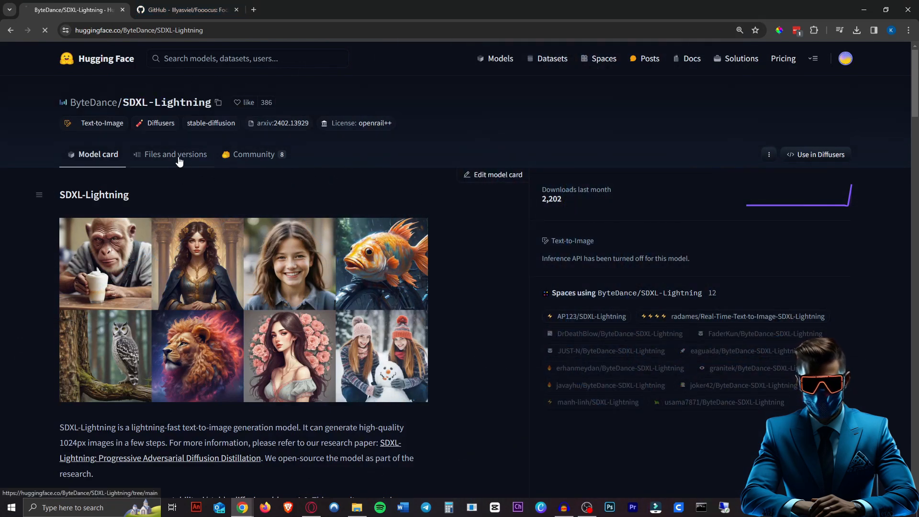
click(176, 154)
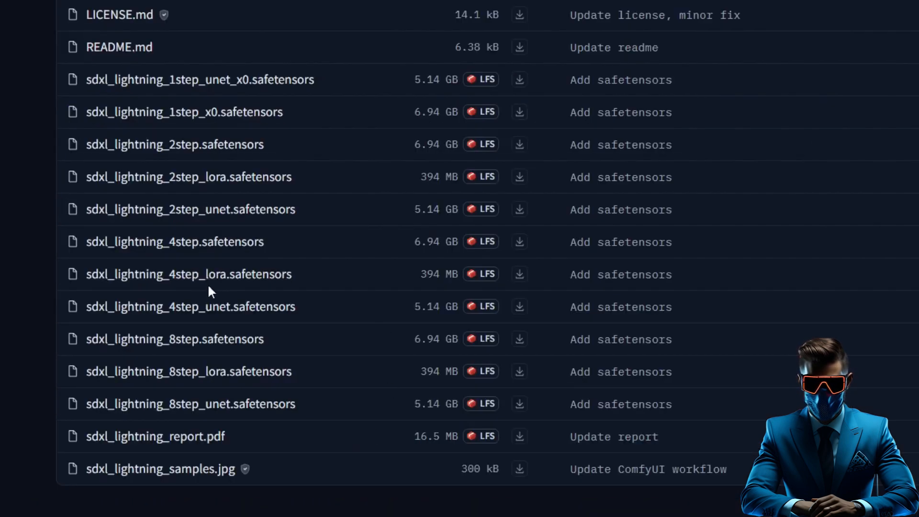
mouse_move(336, 303)
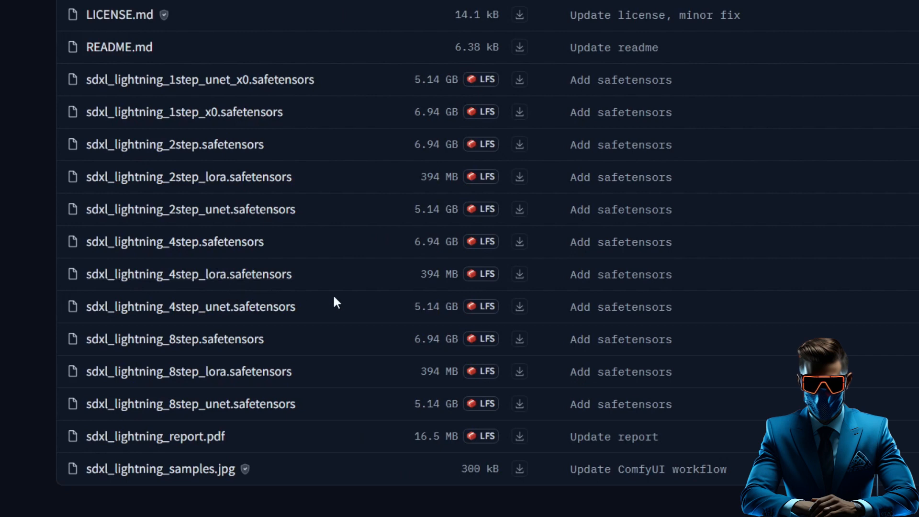
mouse_move(204, 300)
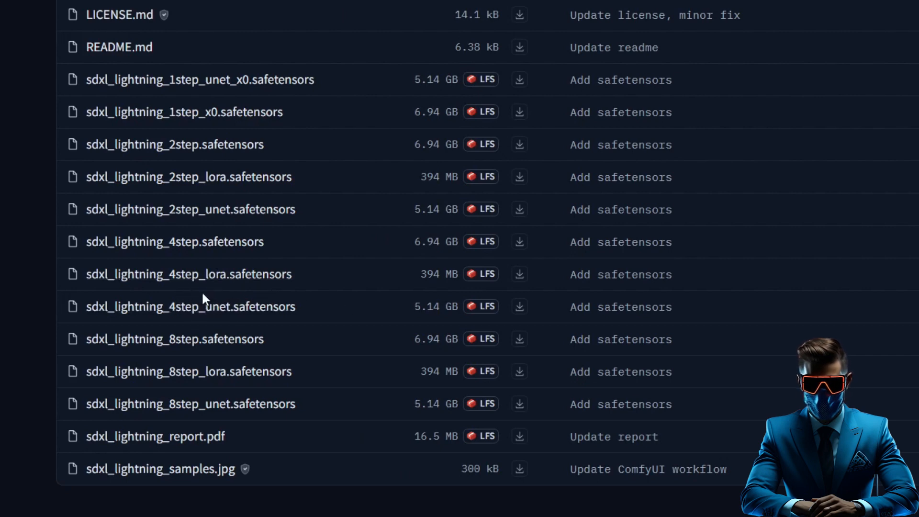
mouse_move(212, 297)
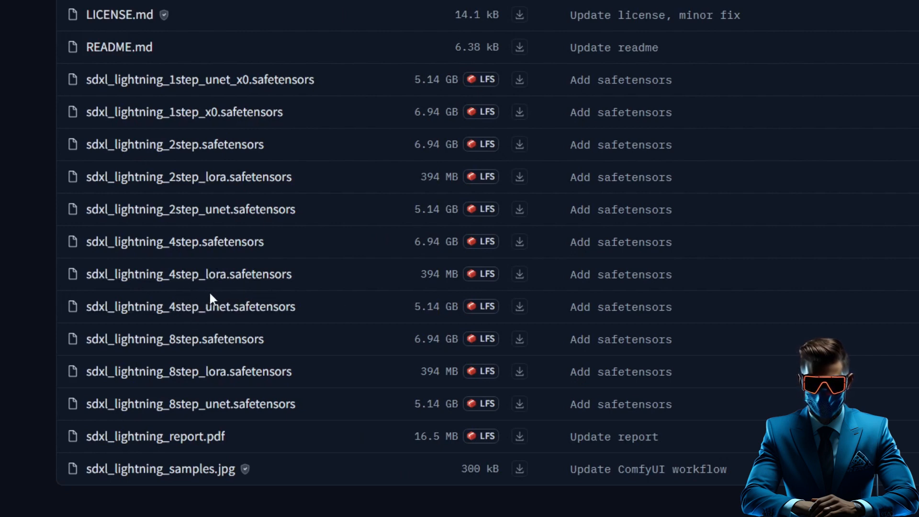
mouse_move(173, 307)
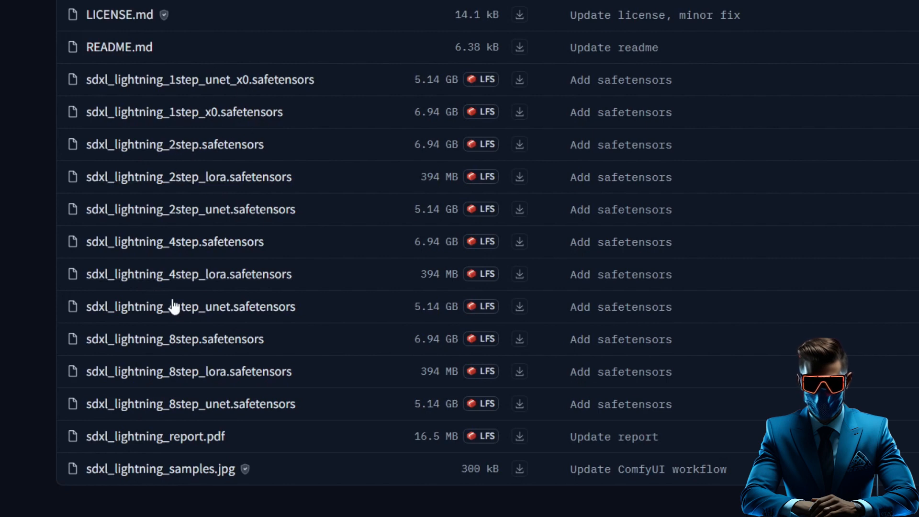
mouse_move(400, 267)
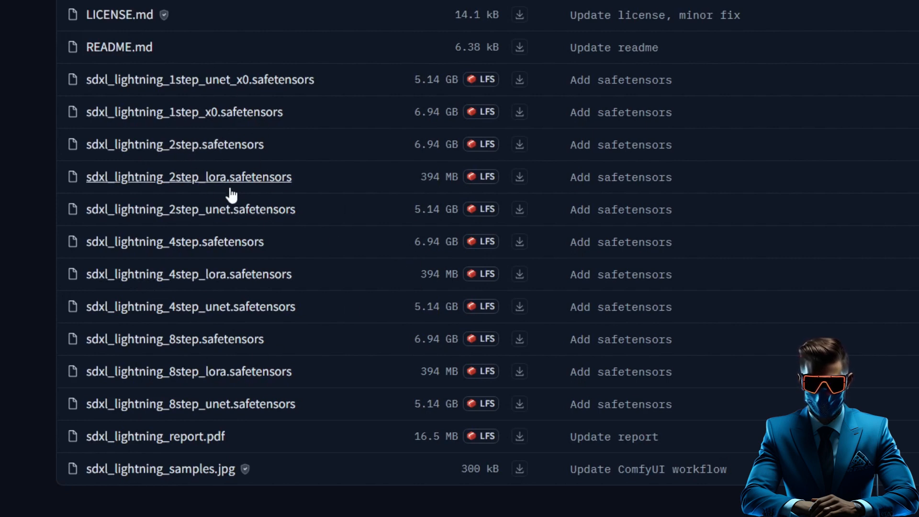
mouse_move(292, 287)
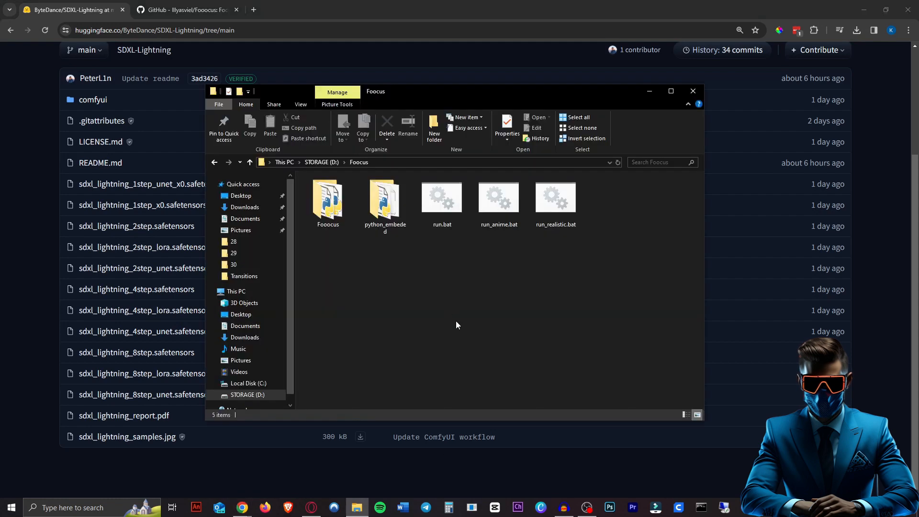
mouse_move(716, 102)
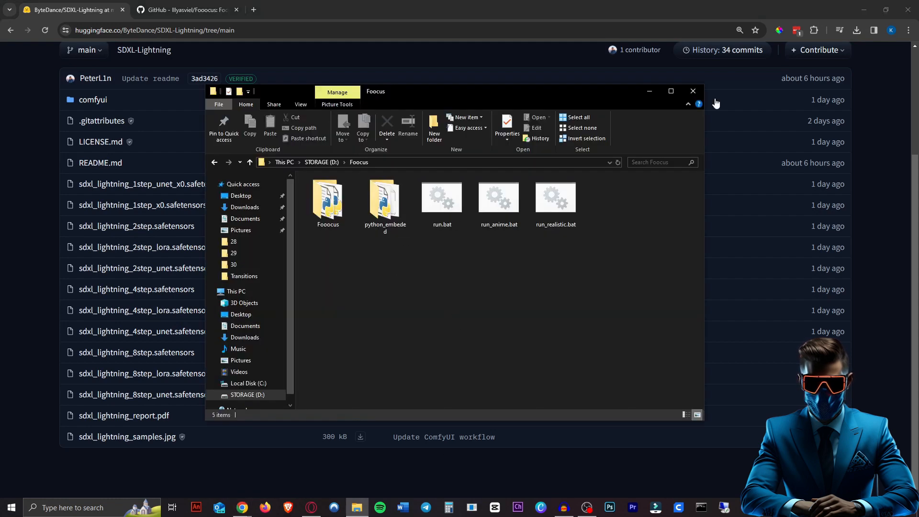
Confirm both Lightning LoRAs are in Fooocus models/loras, then launch run.bat
double_click(327, 196)
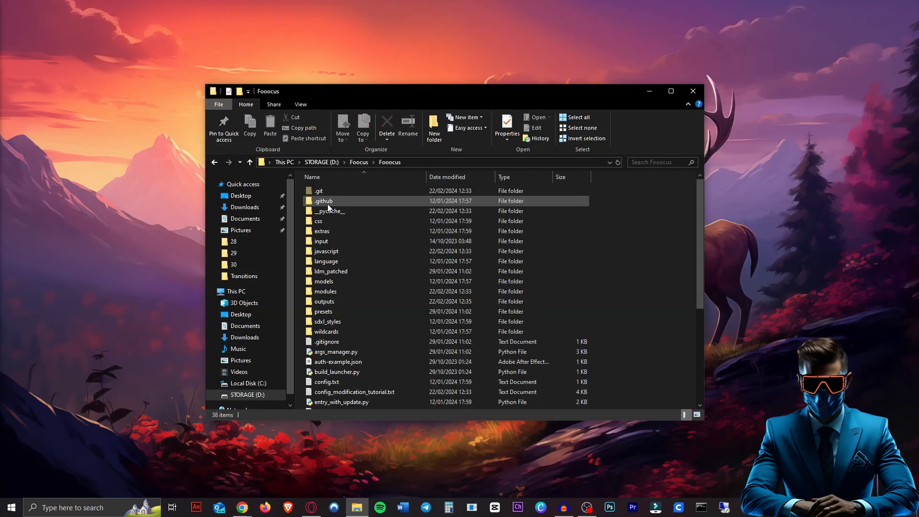
double_click(324, 282)
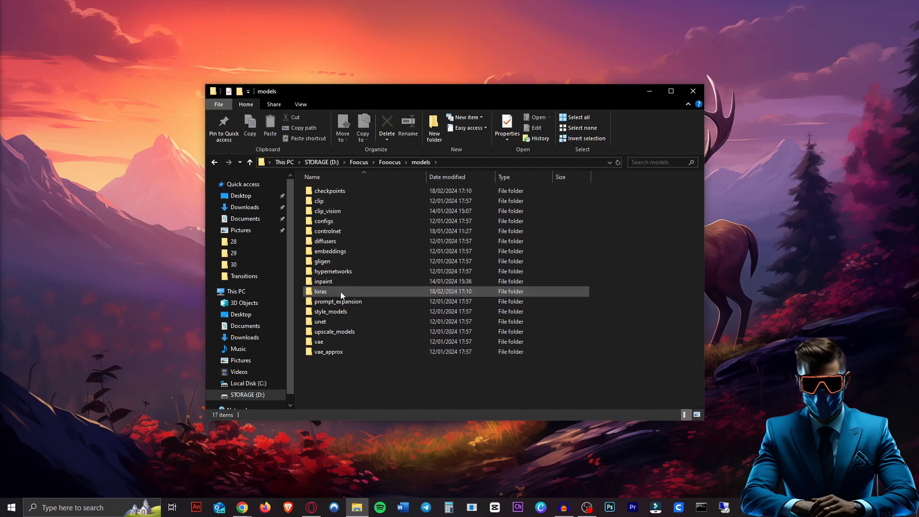
double_click(320, 291)
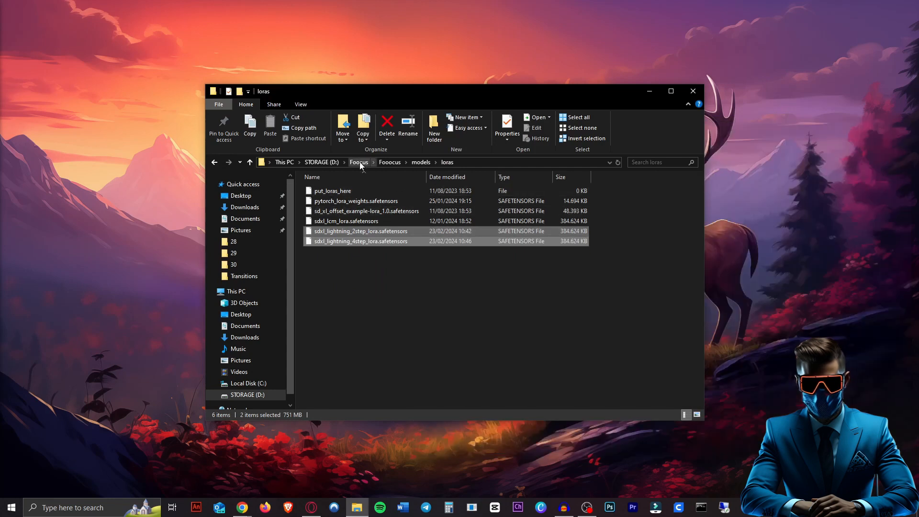
click(358, 162)
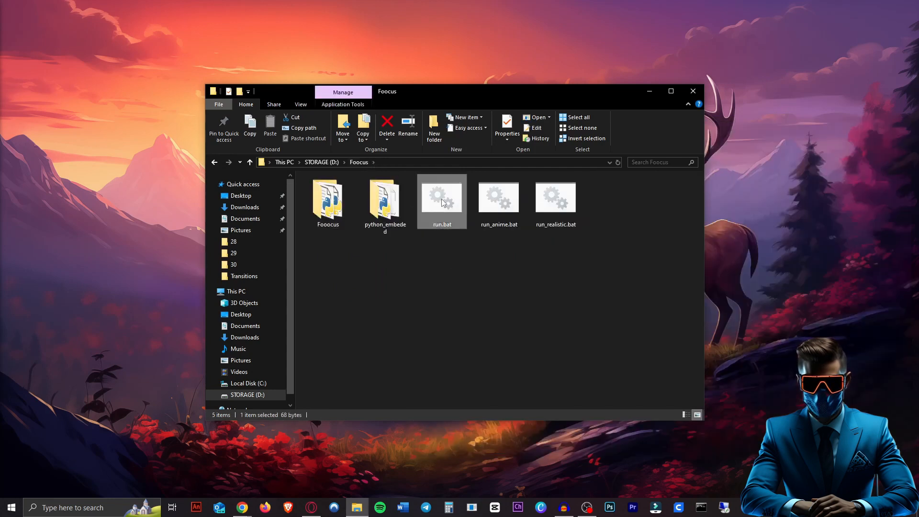
double_click(442, 197)
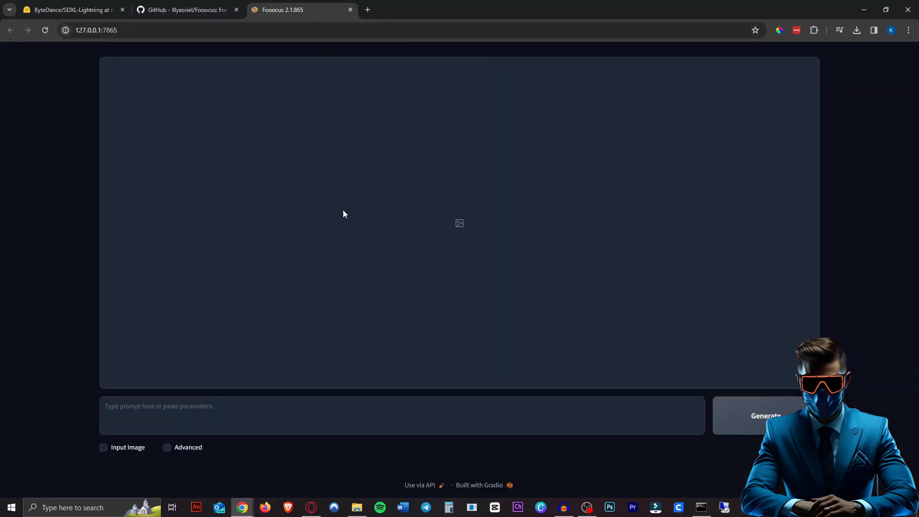
mouse_move(206, 375)
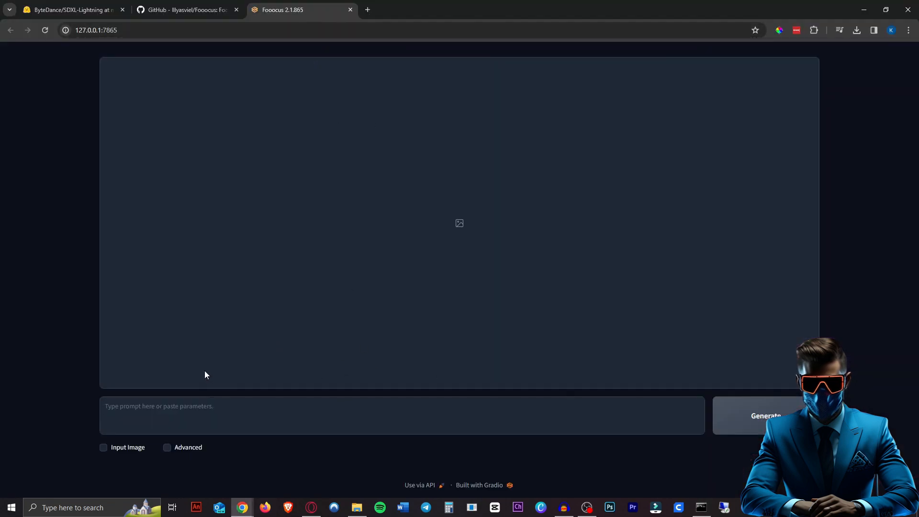
Tick Advanced to reveal the Speed, aspect ratio and image count settings
click(168, 447)
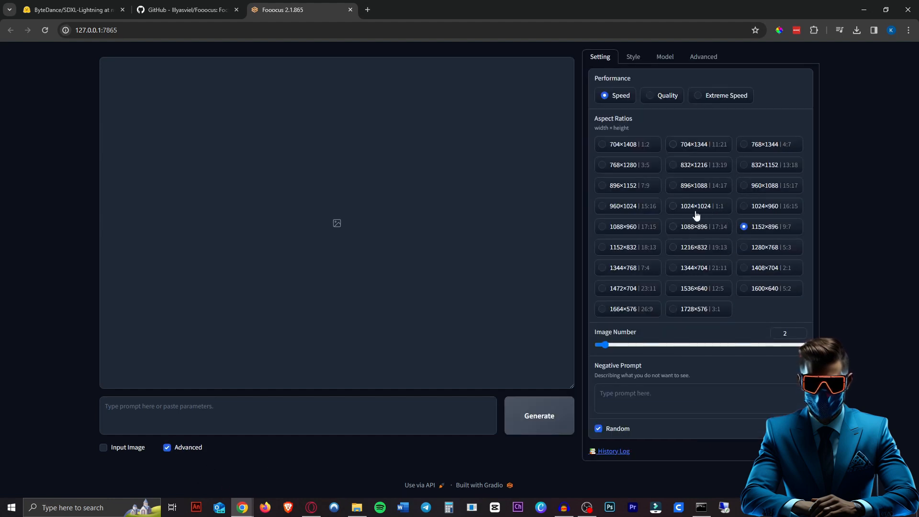
Select the 1024×1024 | 1:1 aspect ratio
click(674, 206)
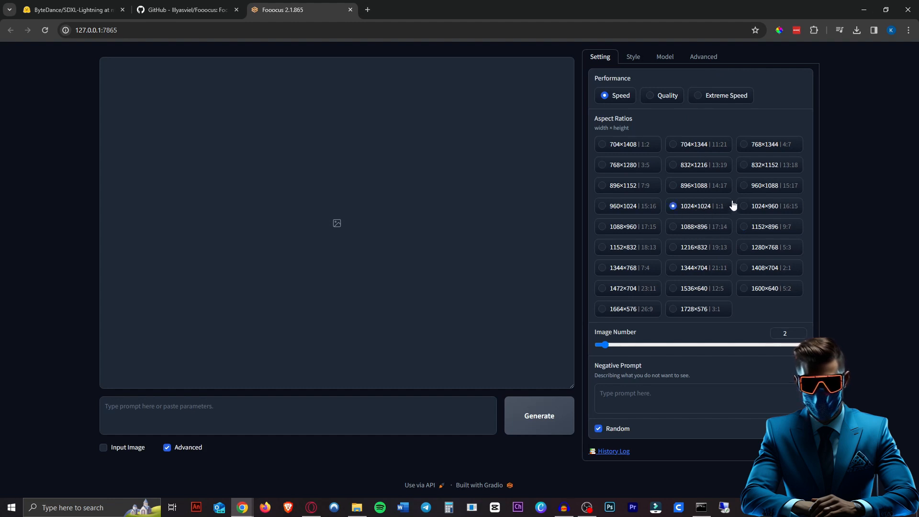
mouse_move(739, 186)
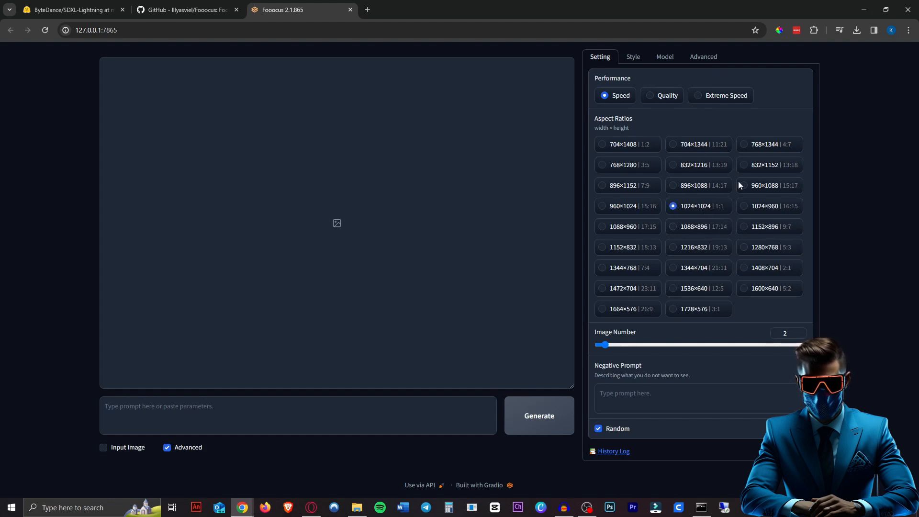
mouse_move(723, 206)
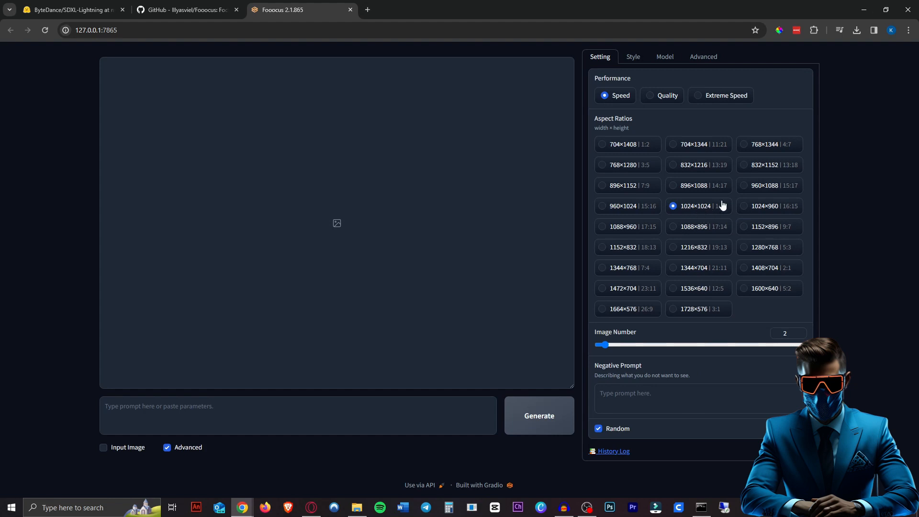
Set one image, load sdxl_lightning_2step_lora.safetensors as LoRA 2, and view the ComfyUI workflow
drag(604, 345, 598, 345)
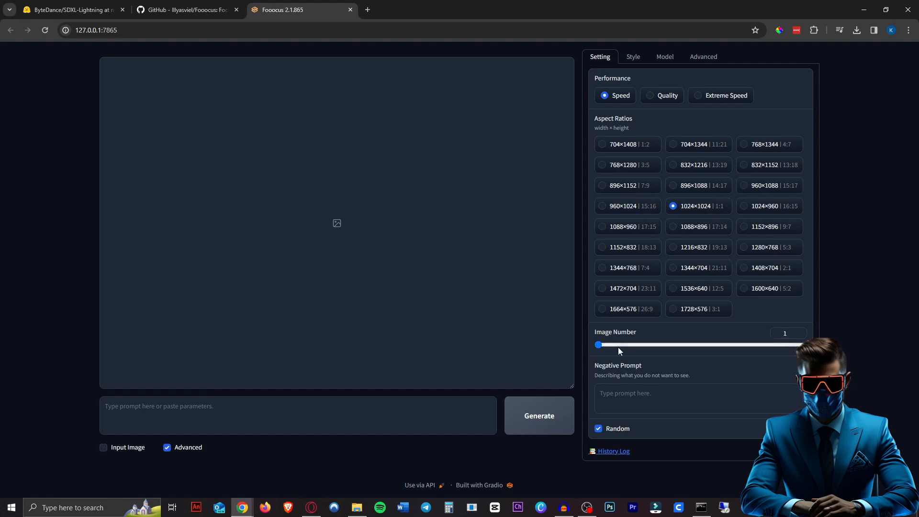
click(665, 57)
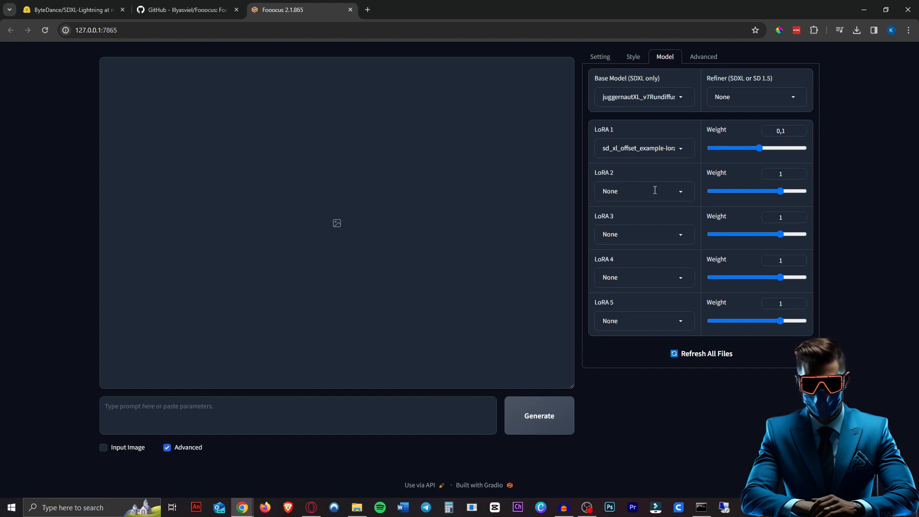
click(645, 191)
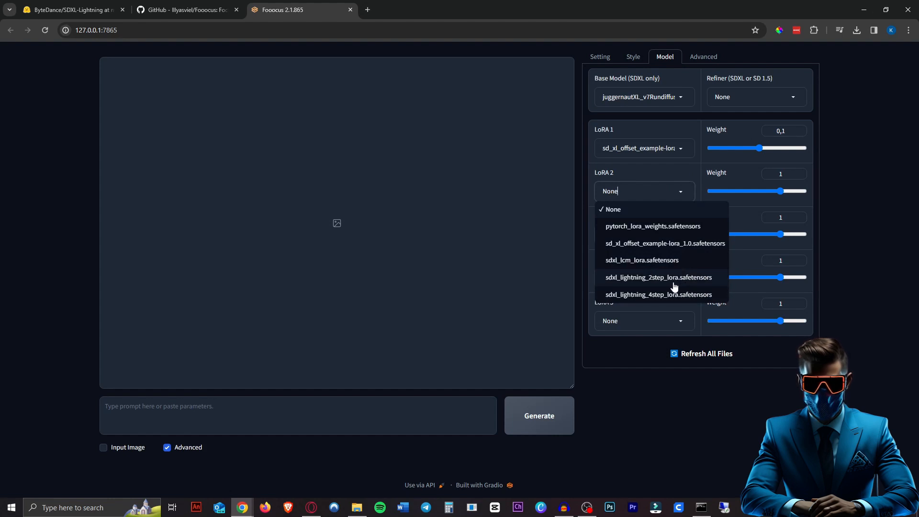
click(658, 277)
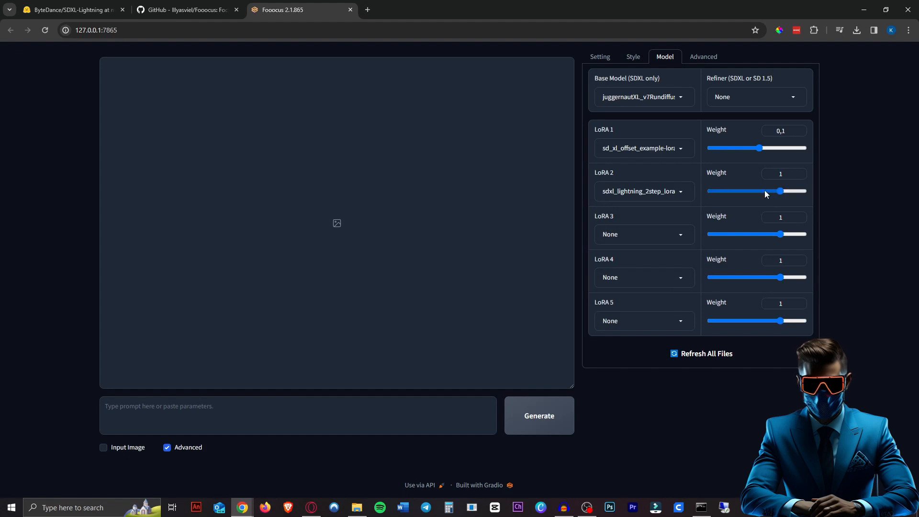
click(71, 9)
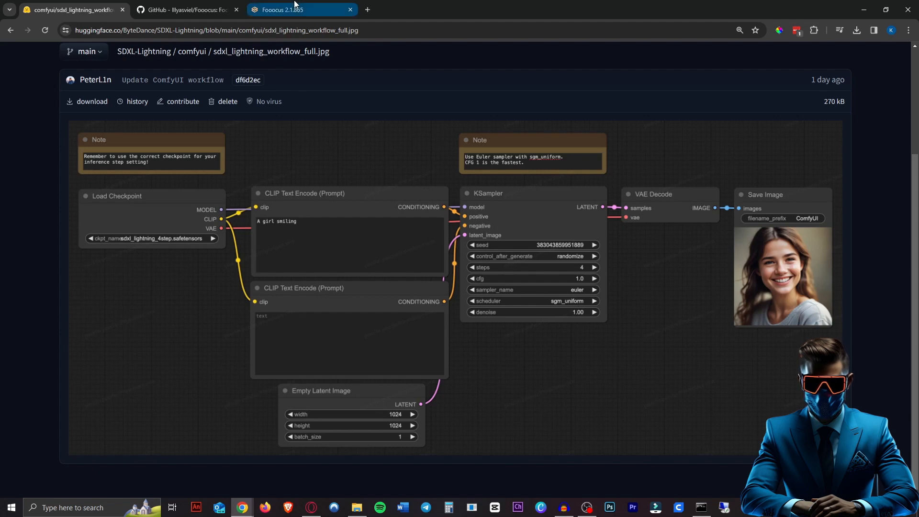
Enable Developer Debug Mode with the euler sampler and sgm_uniform scheduler
click(296, 9)
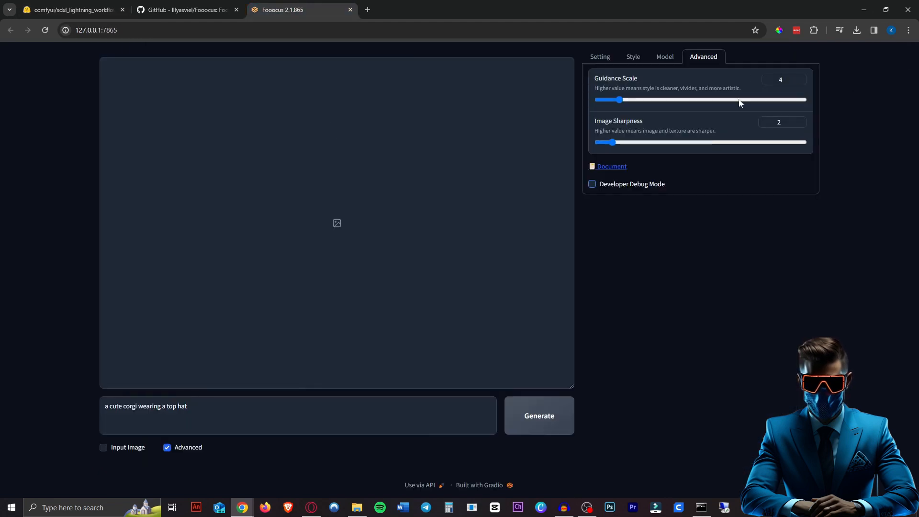
click(592, 184)
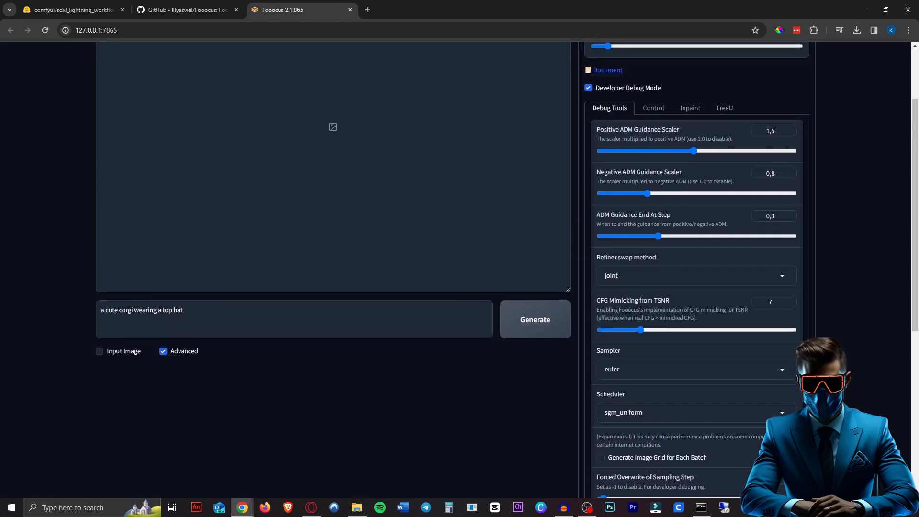
click(629, 56)
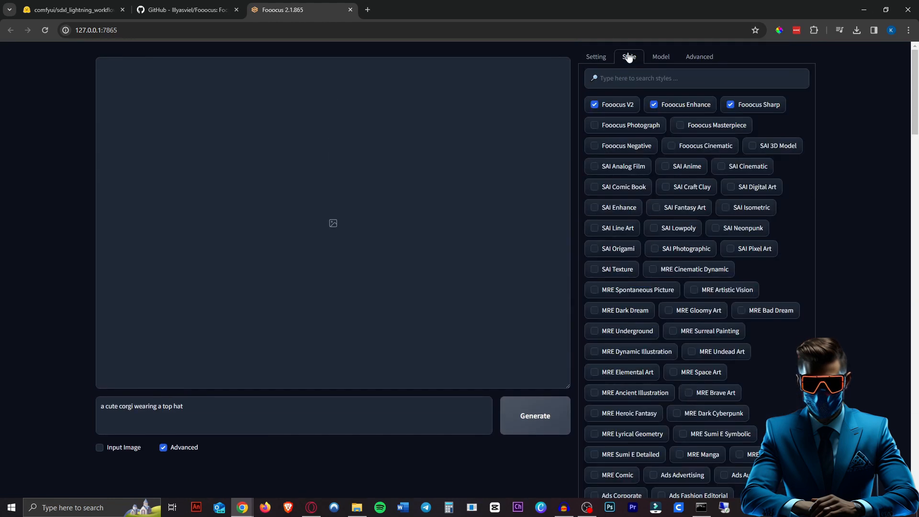
Uncheck Fooocus V2, append ', photorealistic' to the corgi prompt, and generate
click(595, 104)
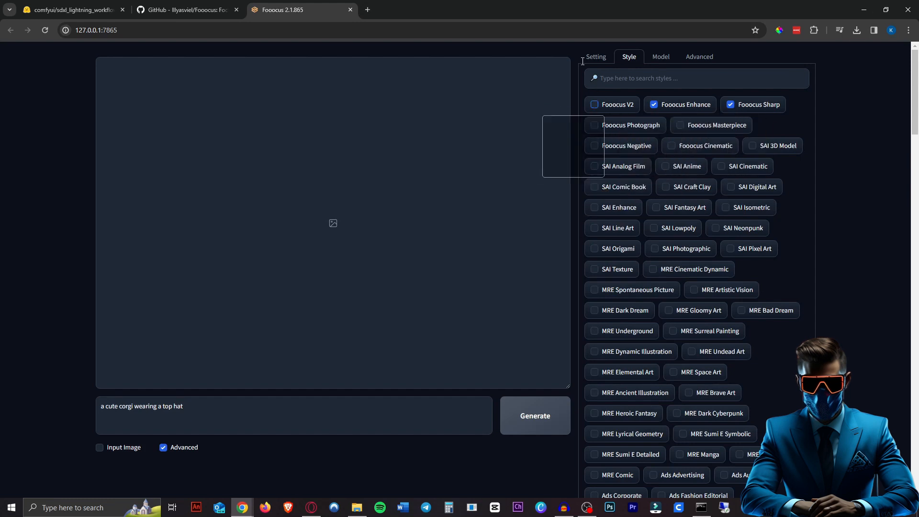
click(596, 57)
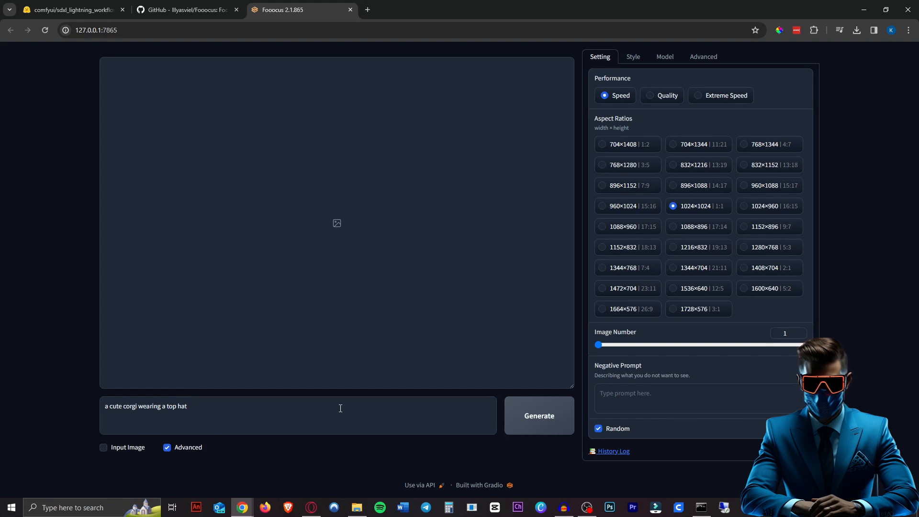
text(, photoreals)
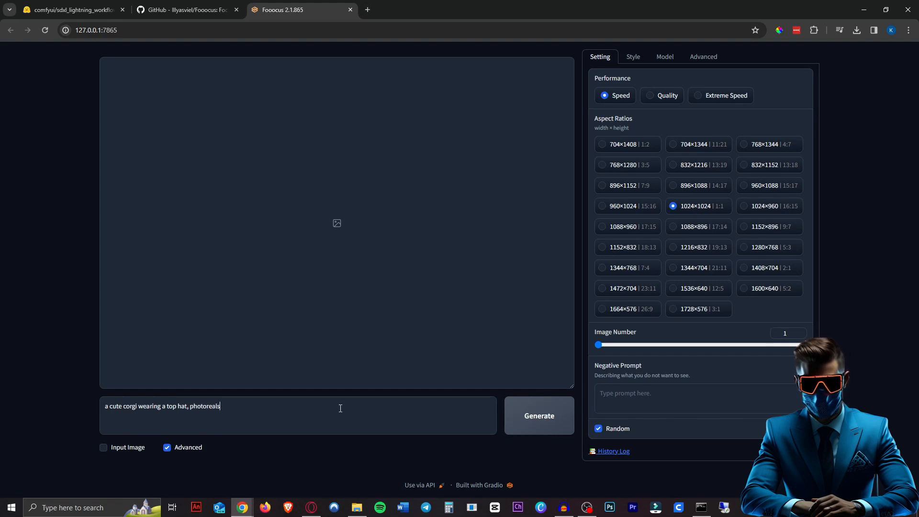
click(539, 416)
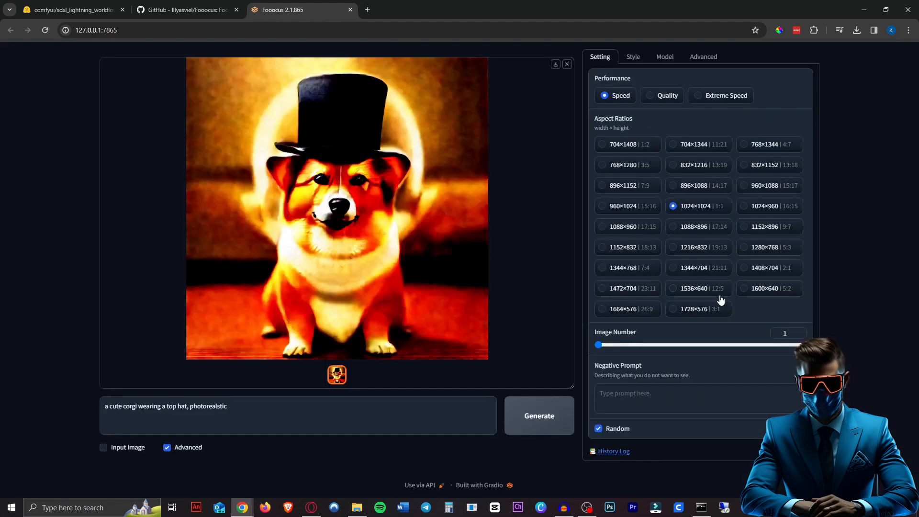
Set Guidance Scale to 1, regenerate the top-hat corgi, and close the full view
click(704, 57)
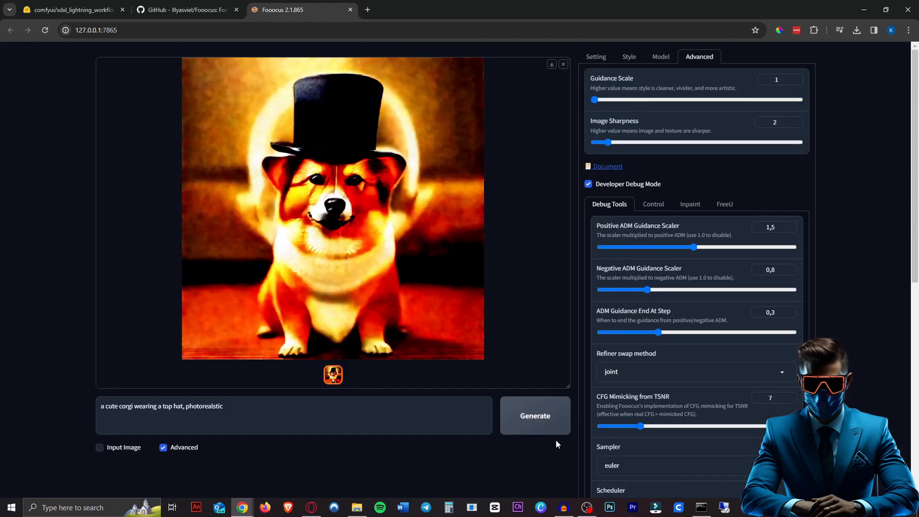
click(534, 416)
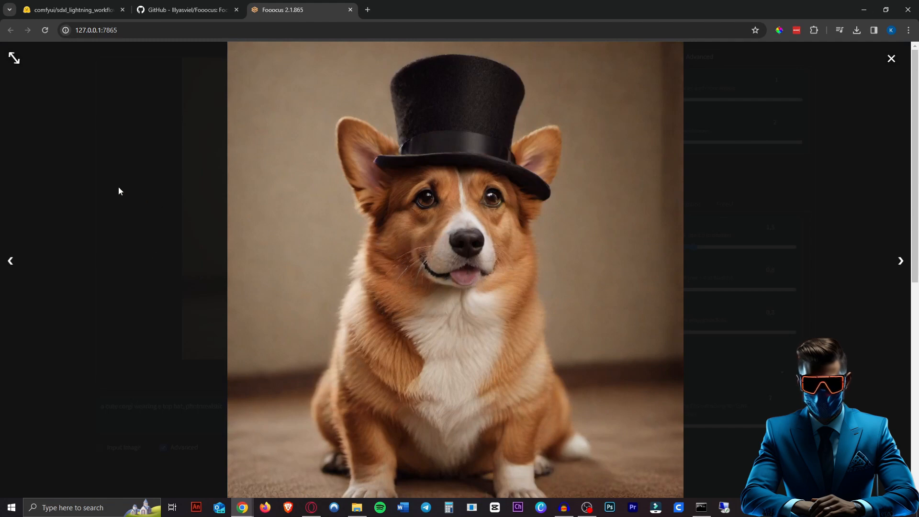
click(892, 59)
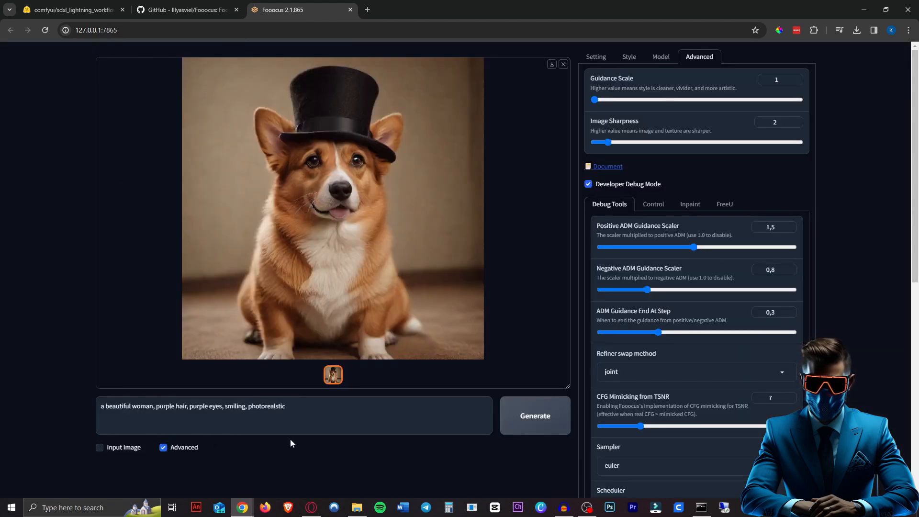
Generate the smiling purple-haired woman, then regenerate her with Image Sharpness 3
click(536, 416)
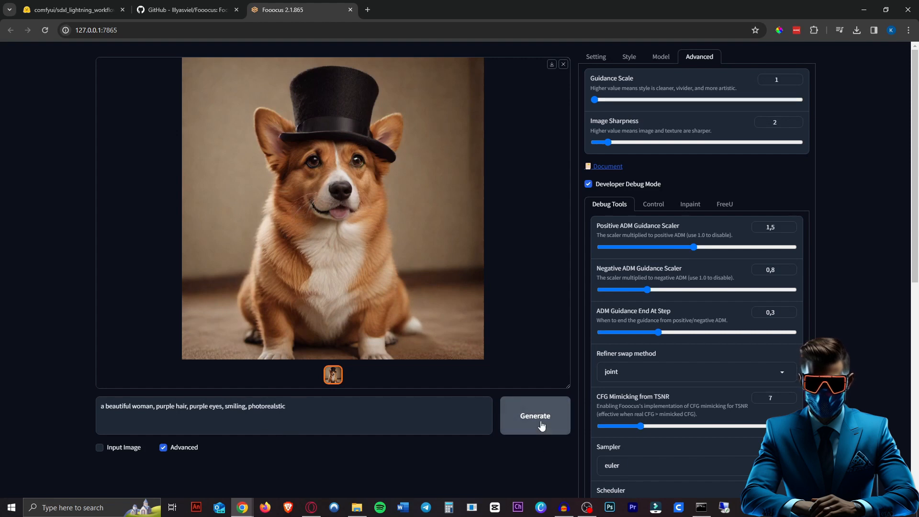
click(536, 415)
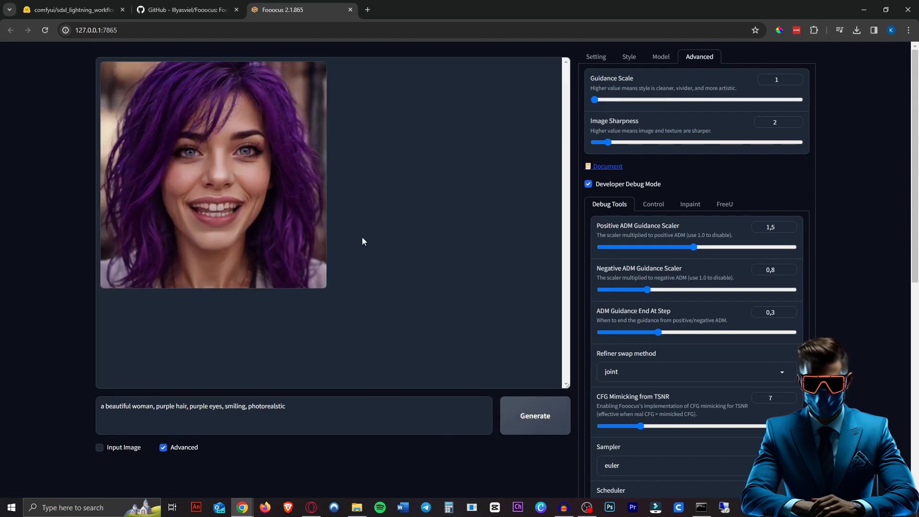
mouse_move(419, 248)
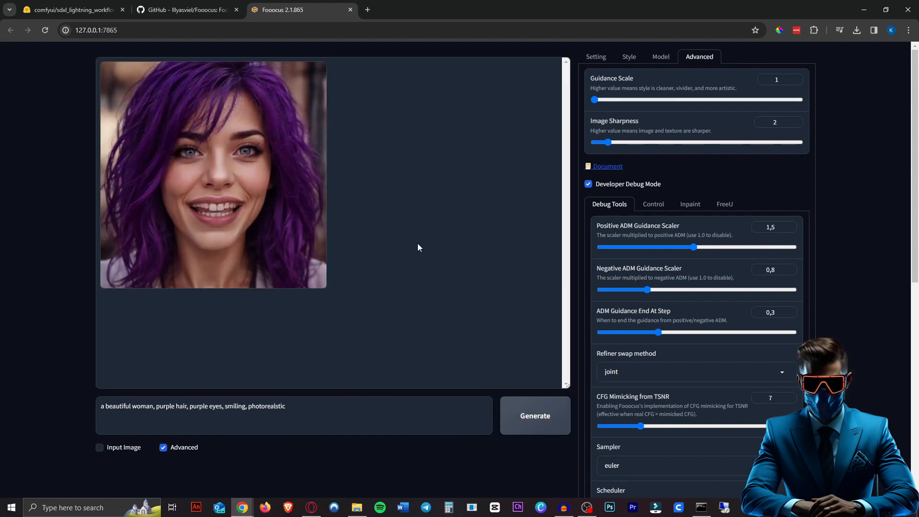
click(535, 416)
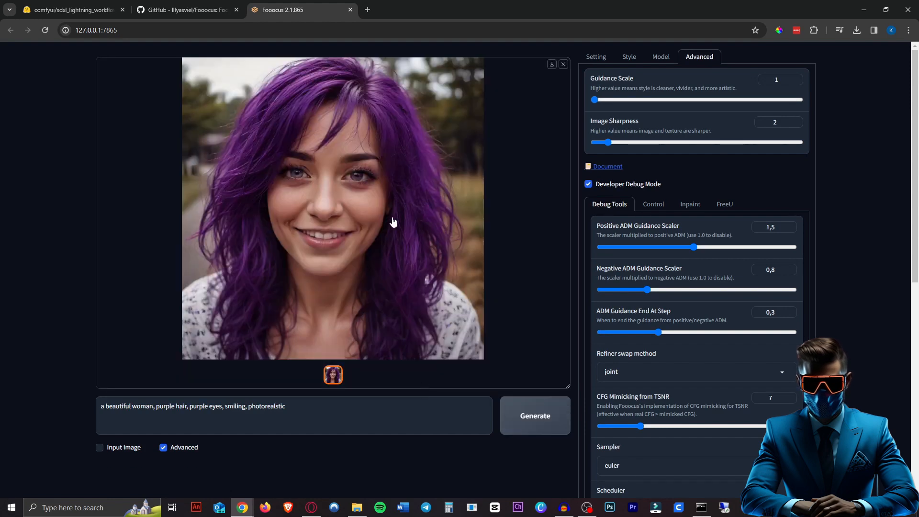
scroll(down, 3)
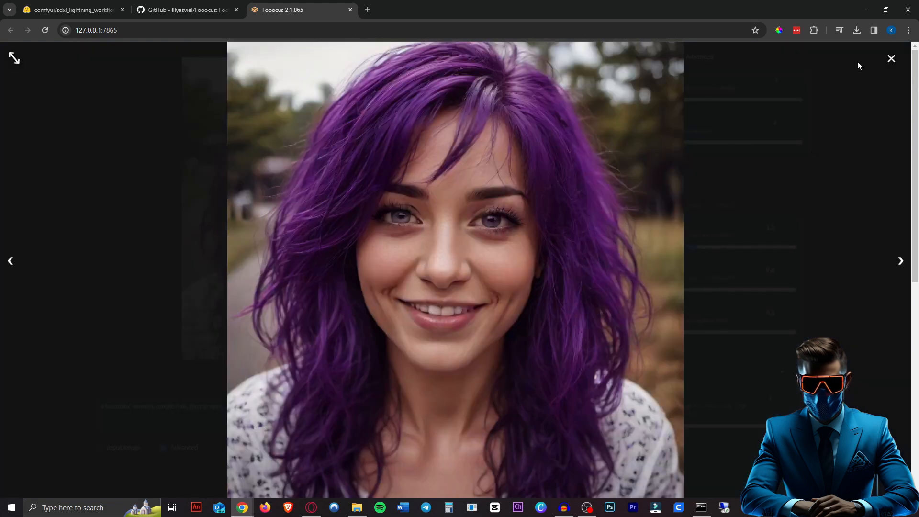
click(891, 59)
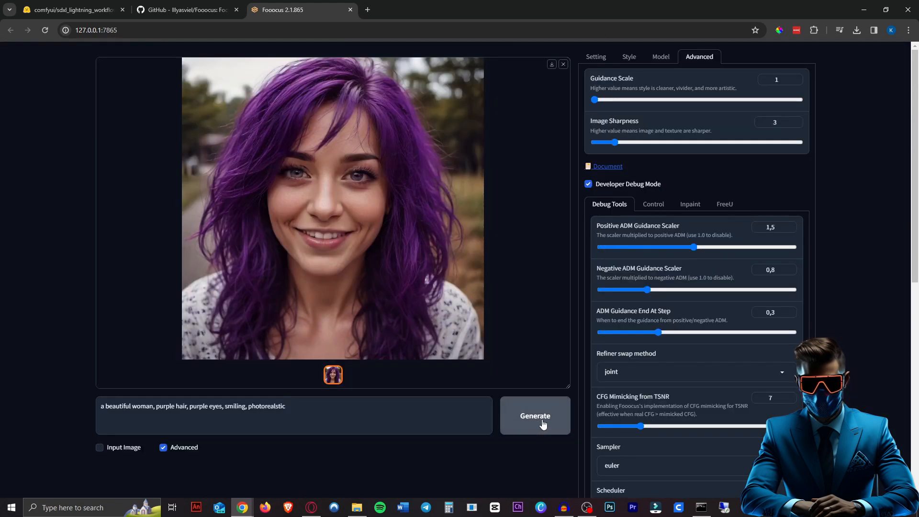
click(536, 416)
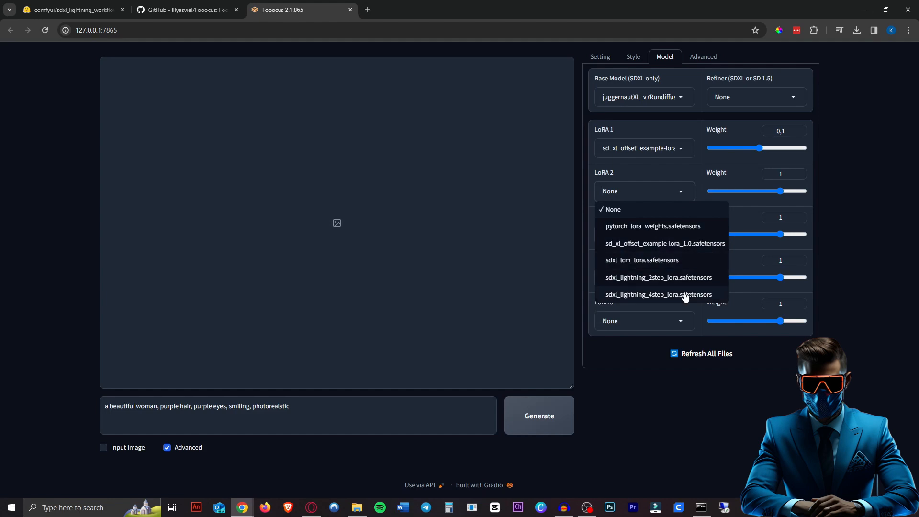
Load sdxl_lightning_4step_lora.safetensors as the second LoRA
click(659, 294)
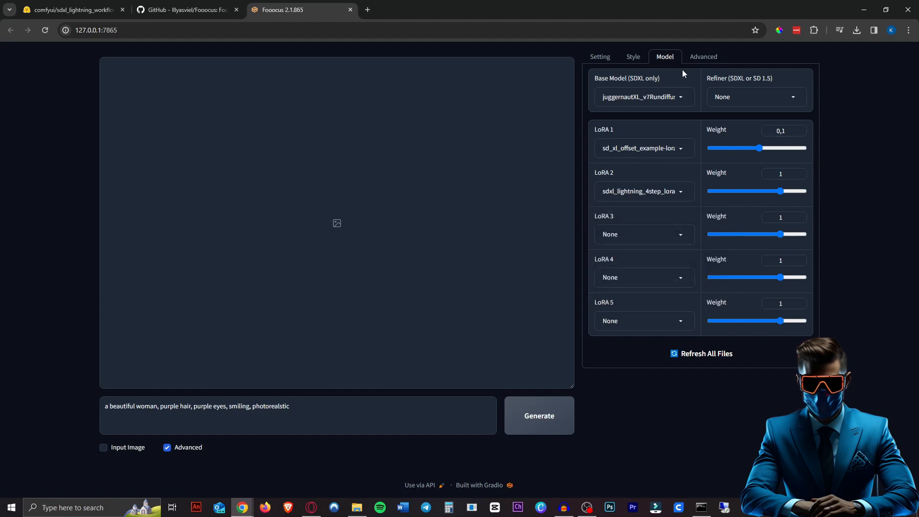
scroll(down, 3)
text(a llama riding a skateboard)
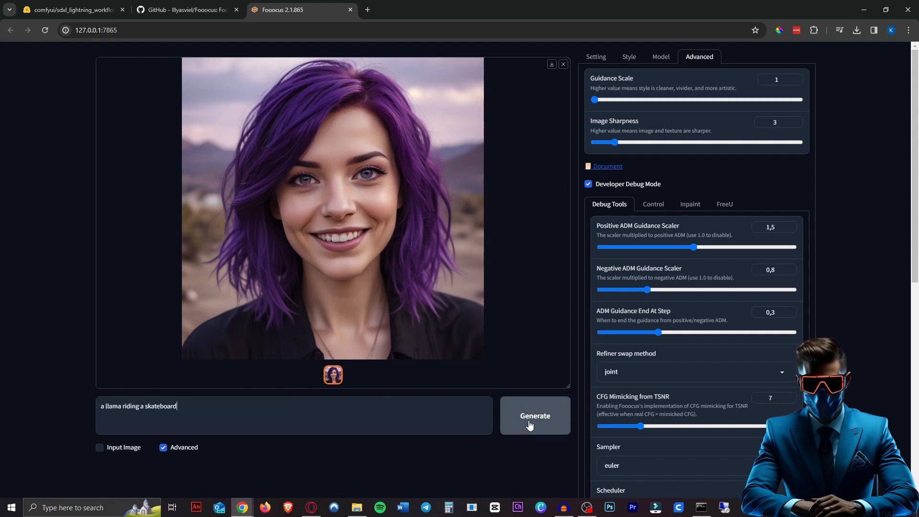
Generate 'a llama riding a skateboard' and close its full-size image tab
click(535, 415)
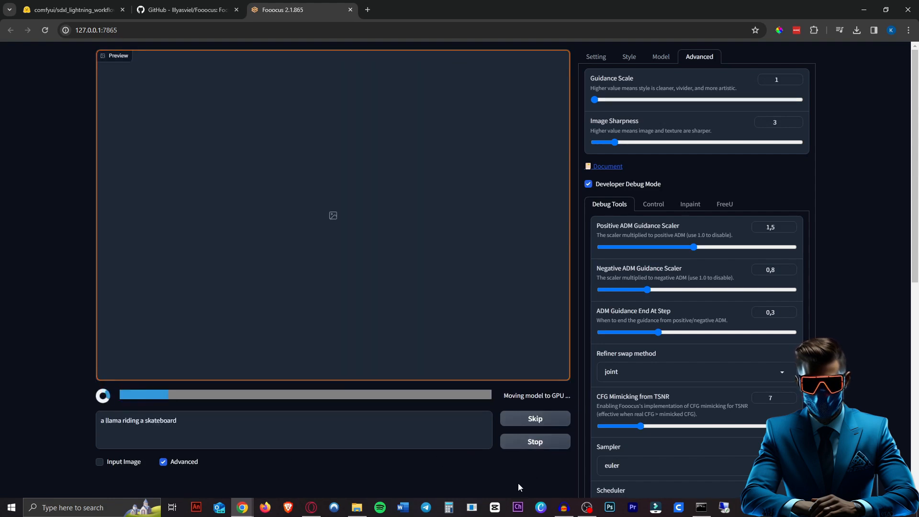
mouse_move(516, 488)
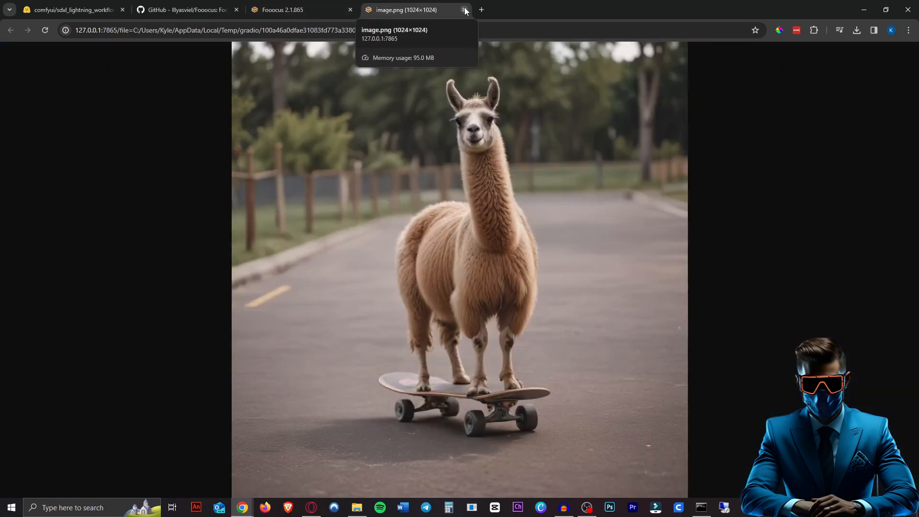
click(465, 9)
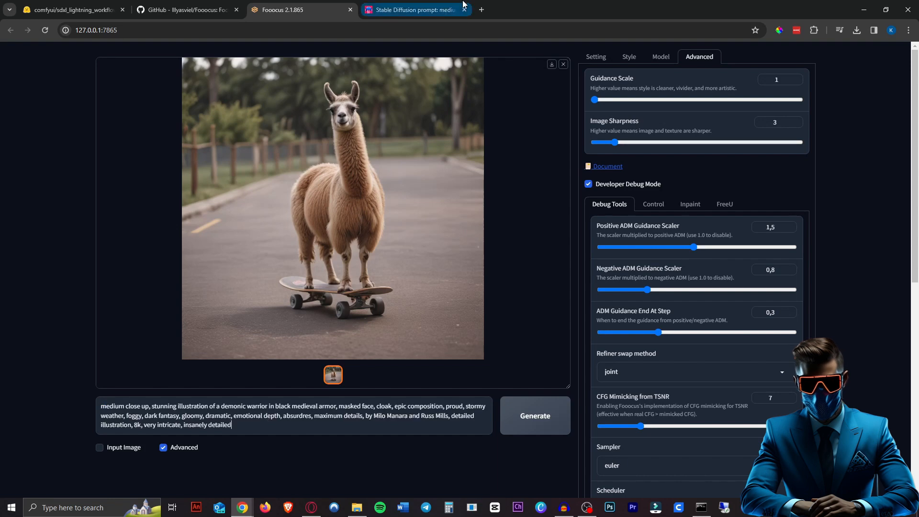
Bring the PromptHero warrior prompt and negative prompt in, generate, and close the full-size image
click(417, 9)
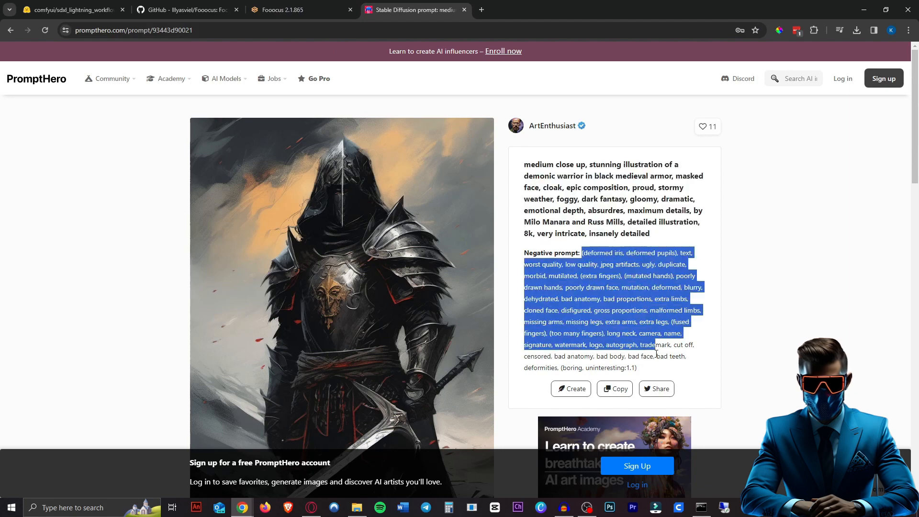
click(286, 10)
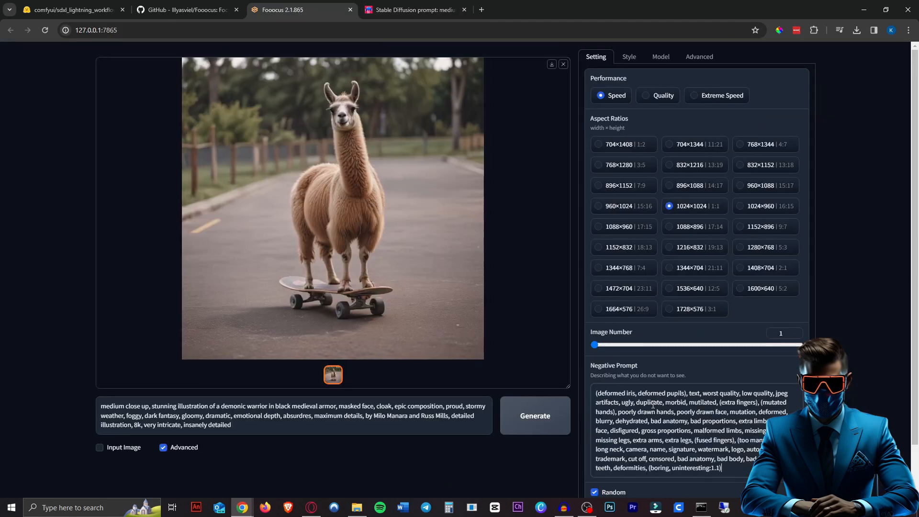
click(535, 415)
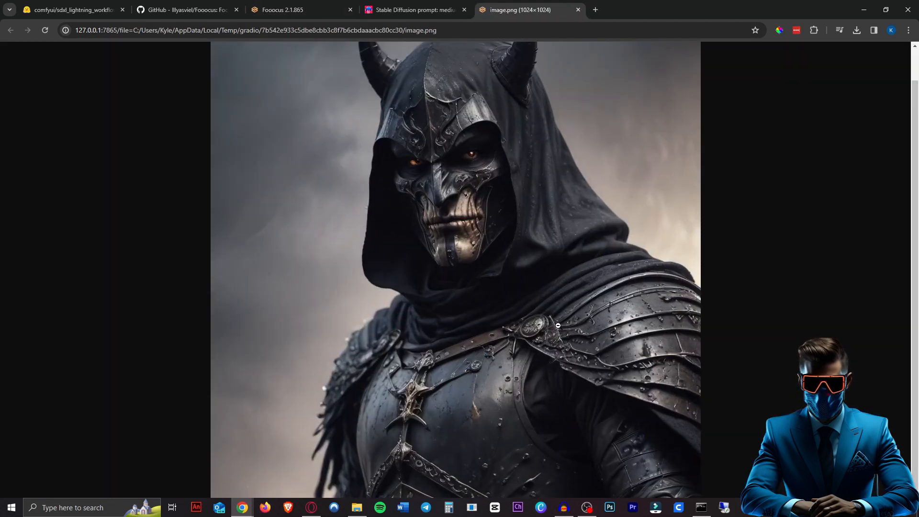
click(283, 9)
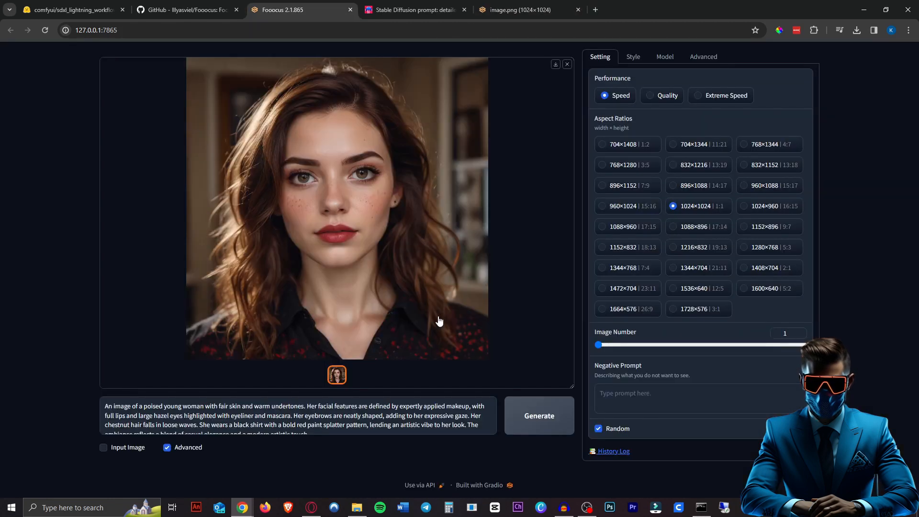